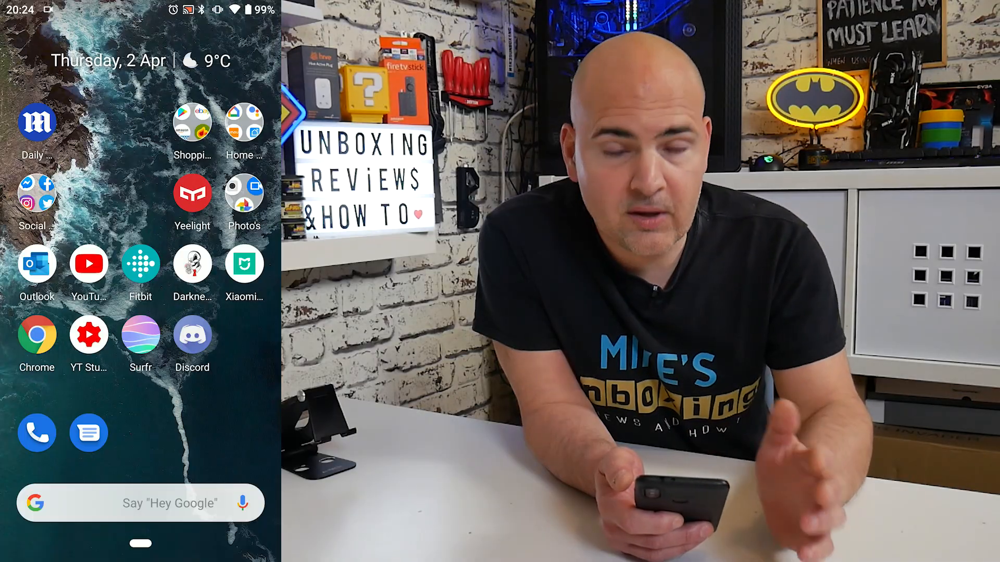
- Reach the main Settings screen via the Quick Settings gear icon
scroll(down, 3)
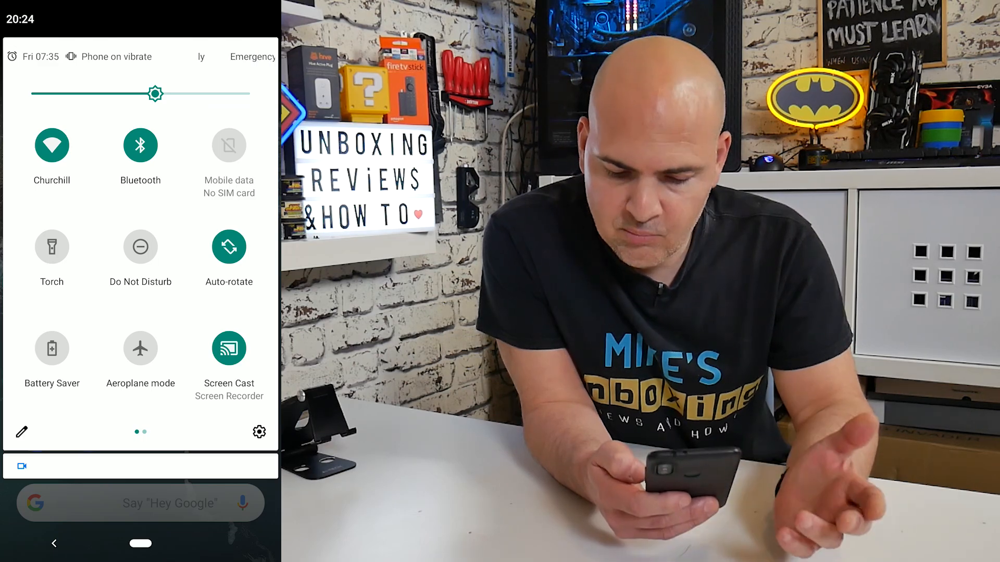
click(258, 431)
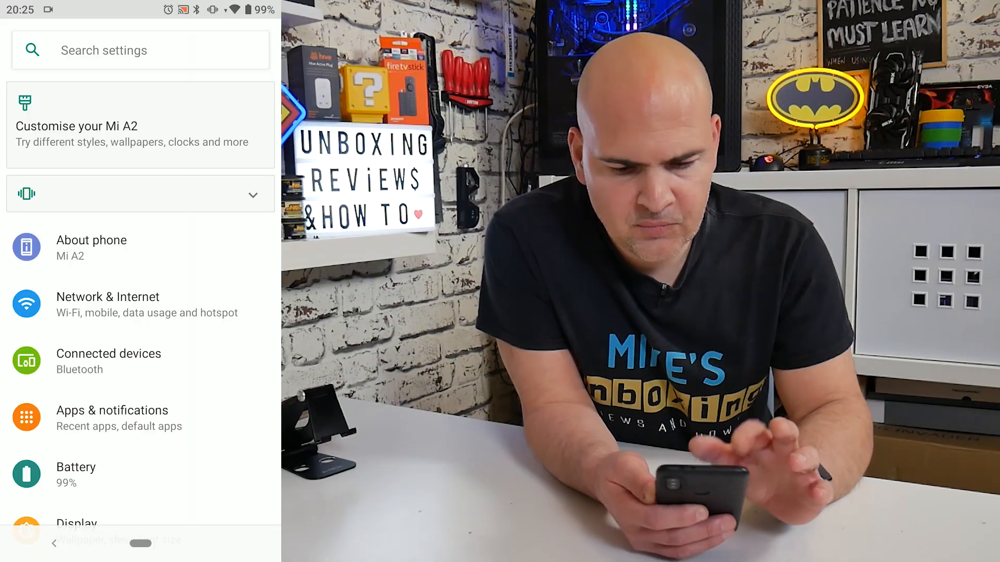
- Search settings for "batt" and follow the Battery optimisation result to Special app access
click(104, 50)
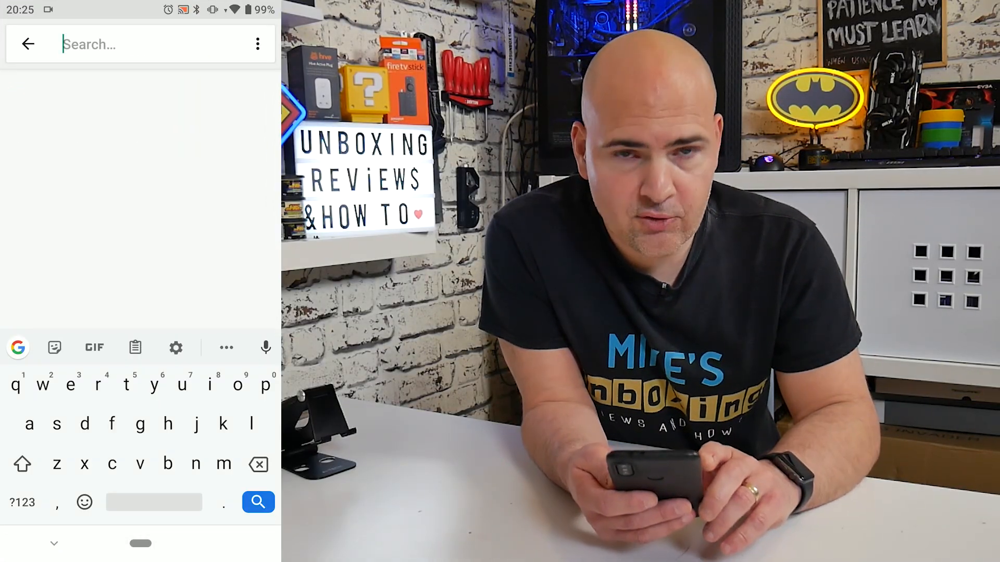
text(battery op)
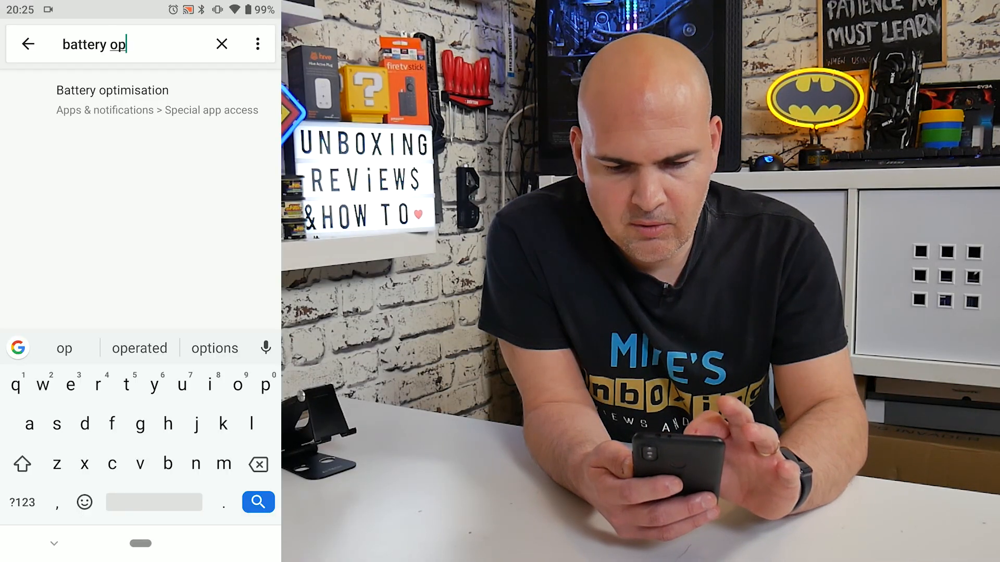
click(112, 90)
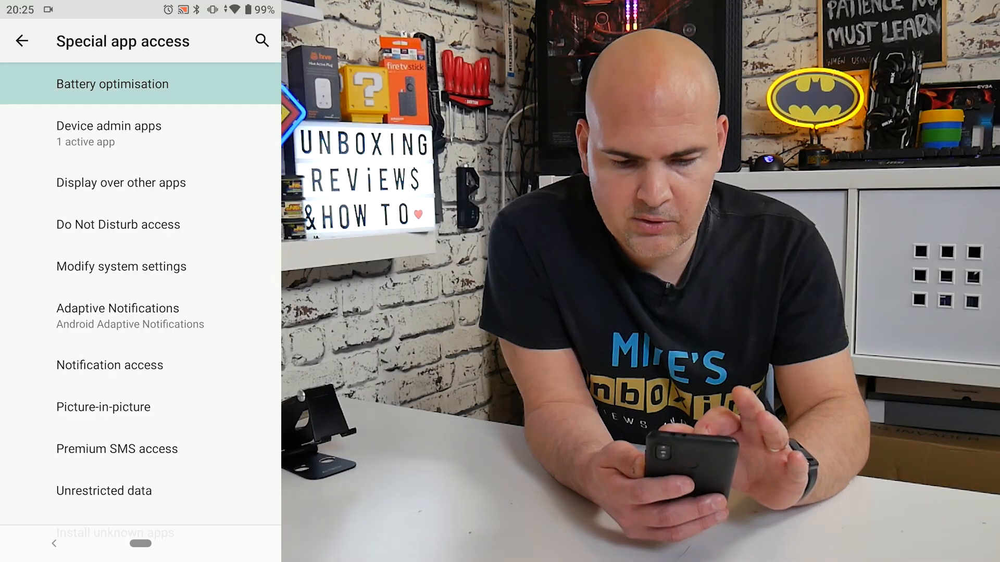
- Show the Battery optimisation list for All apps and scroll to the D entries near Discord
click(113, 84)
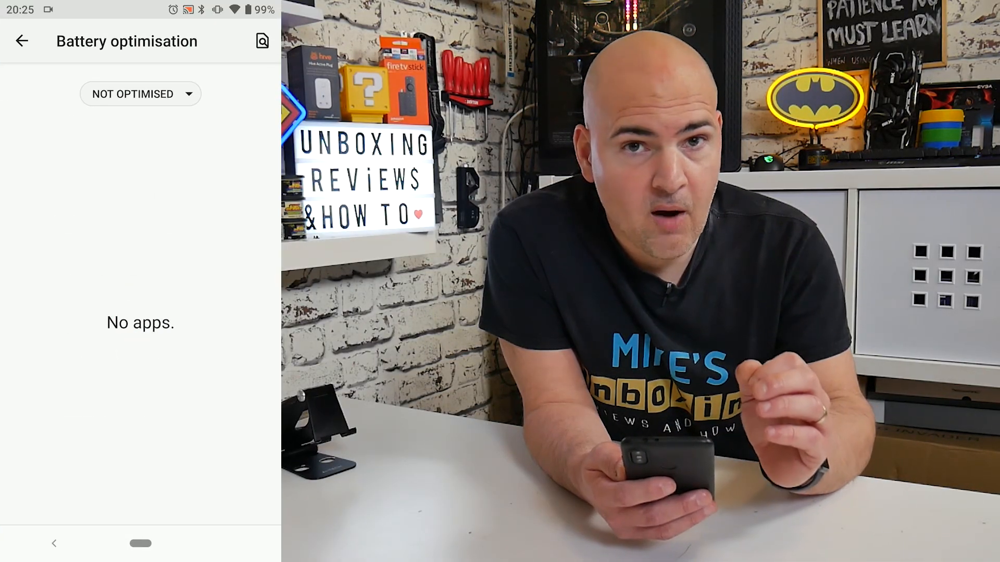
click(140, 94)
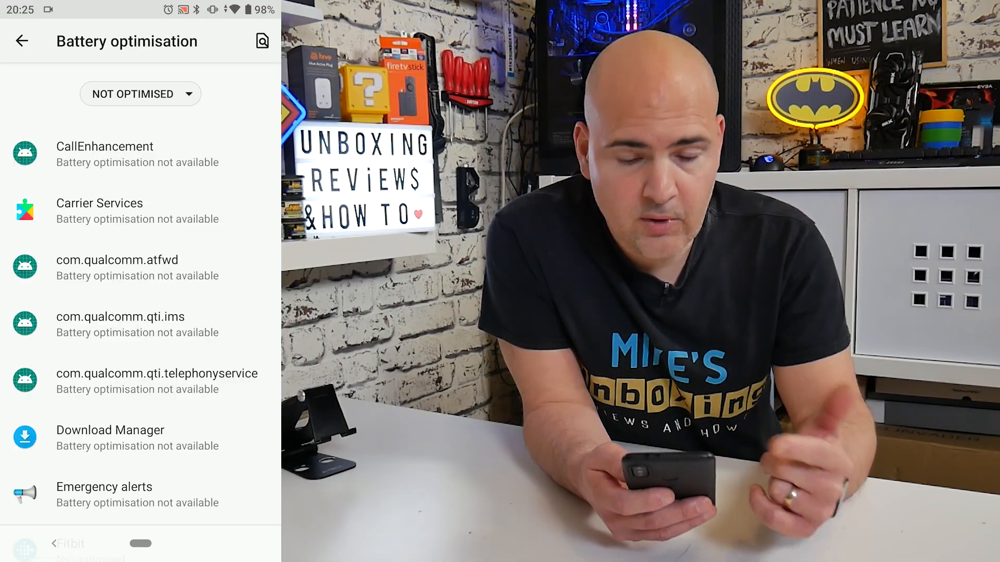
scroll(down, 3)
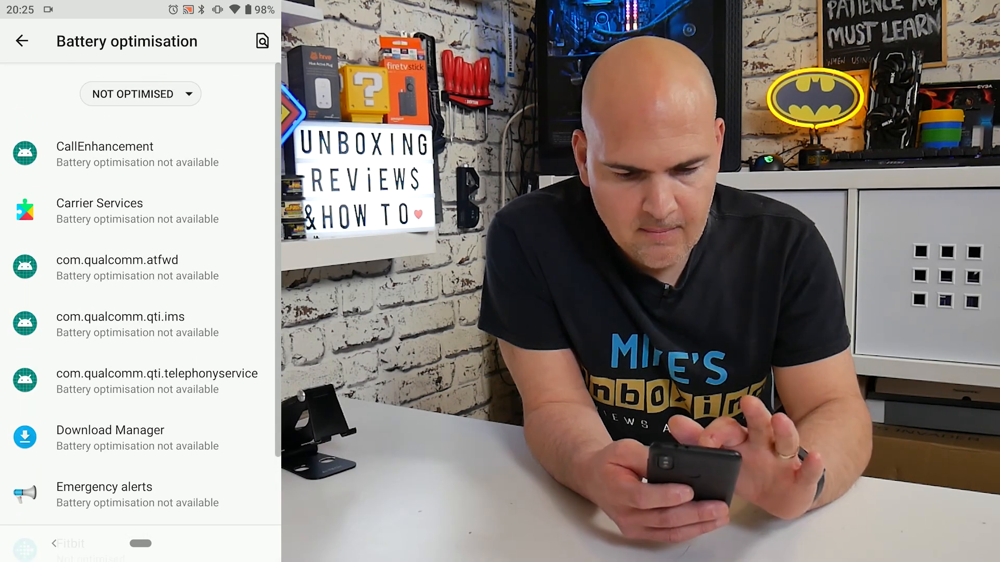
click(141, 94)
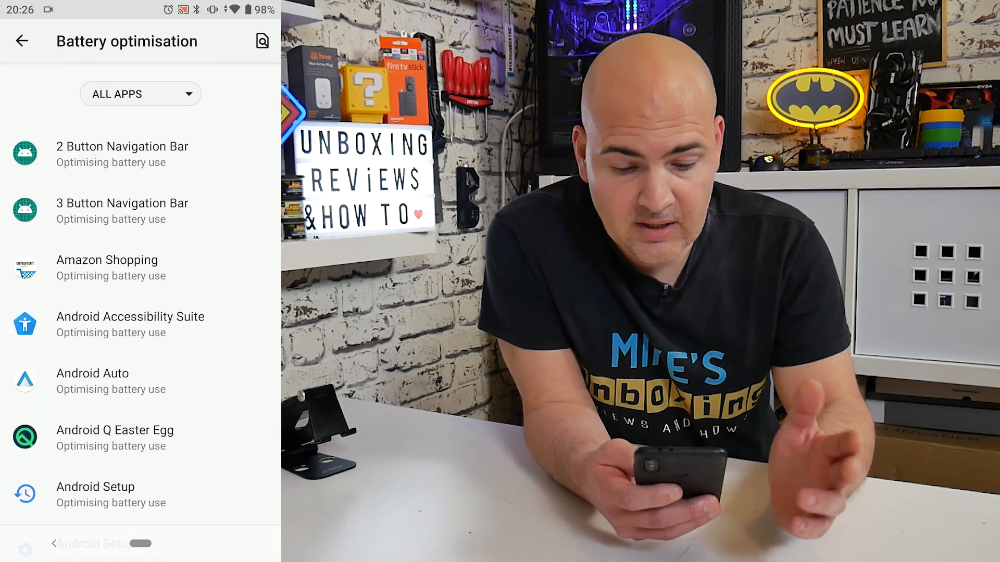
scroll(down, 3)
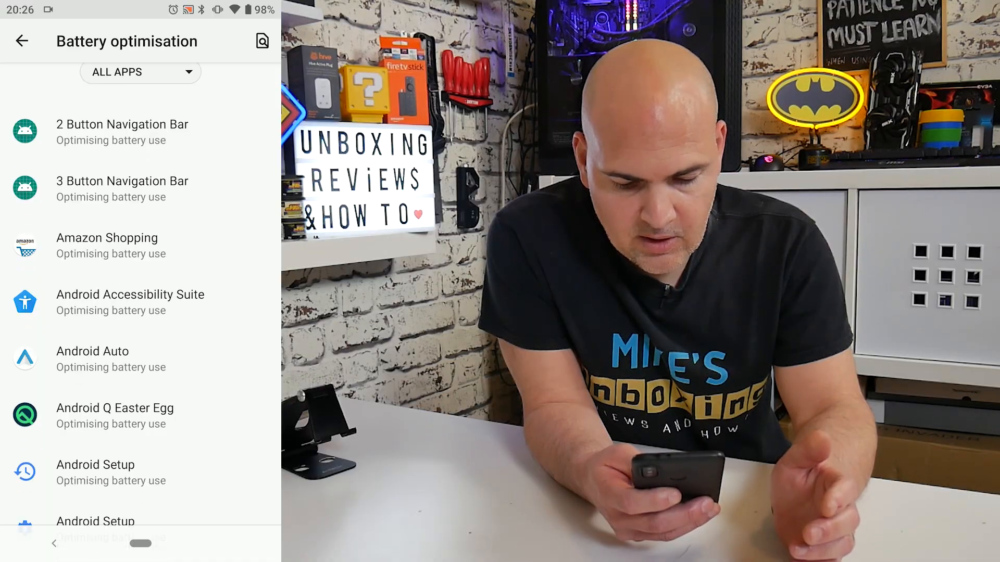
scroll(down, 3)
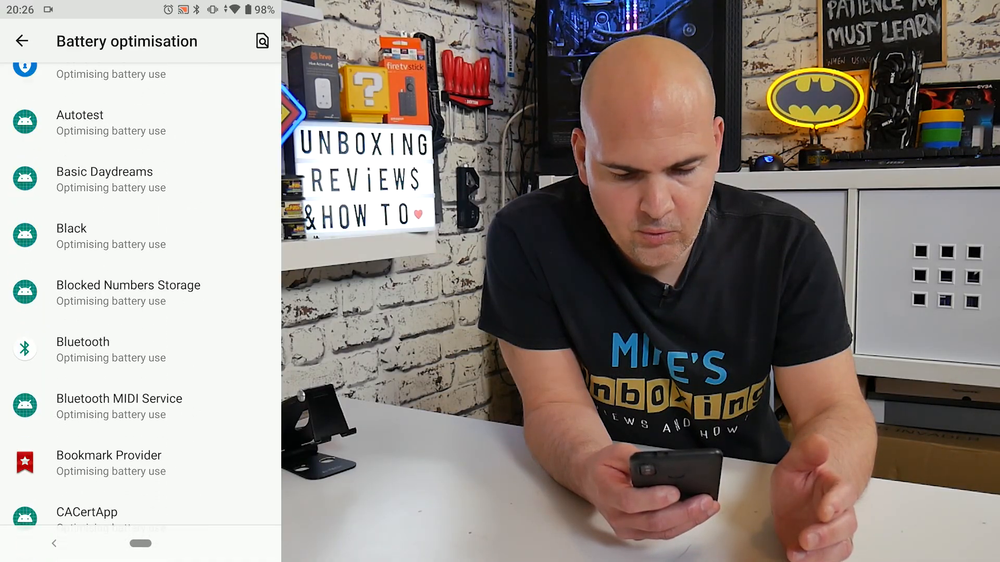
scroll(down, 3)
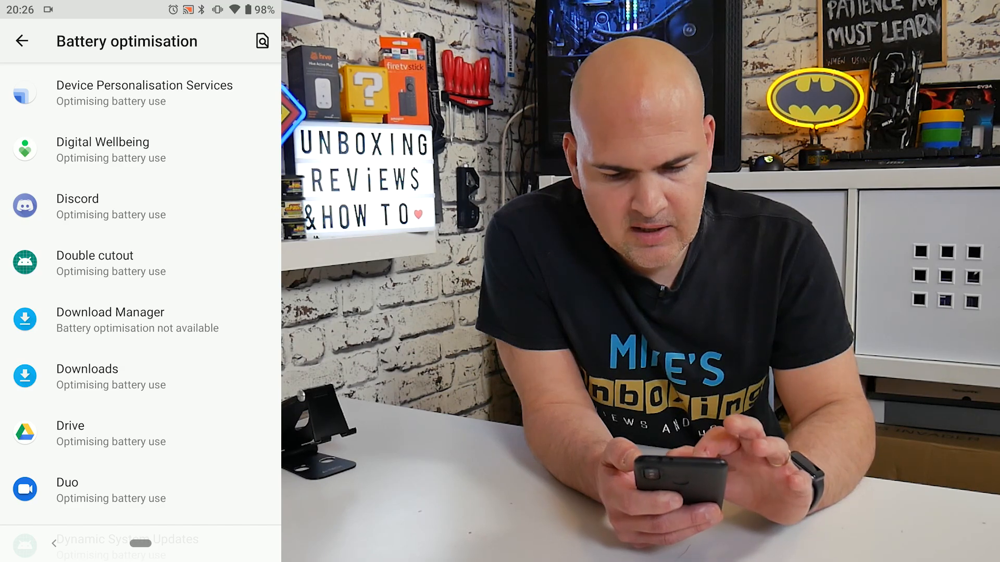
- Set Discord to Don't optimise and confirm with DONE
click(77, 199)
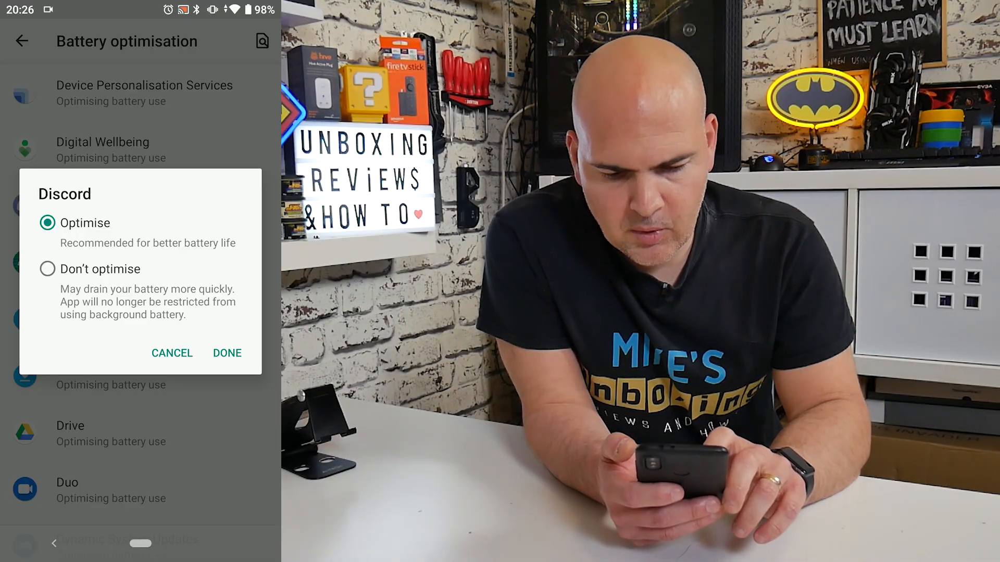
click(48, 268)
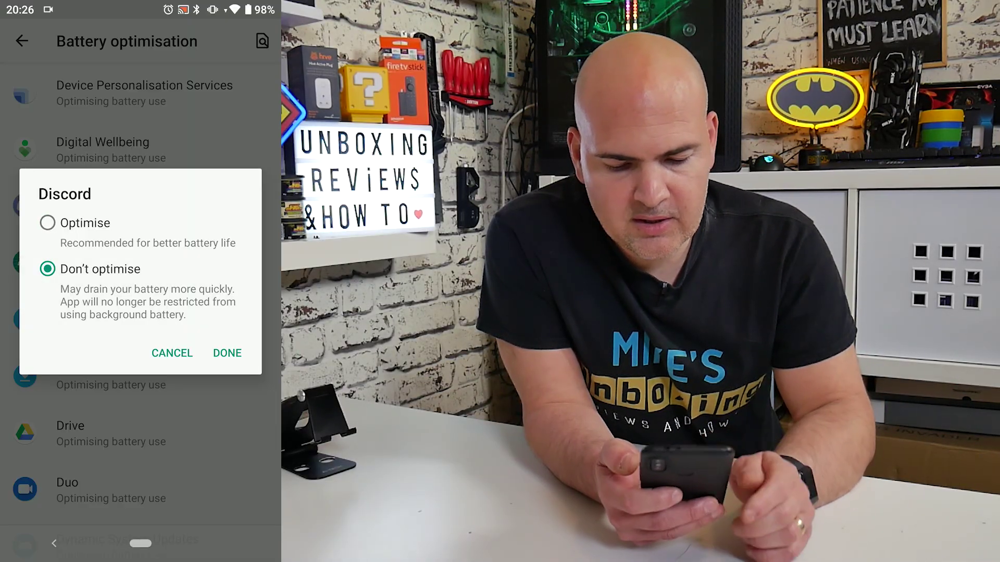
click(227, 353)
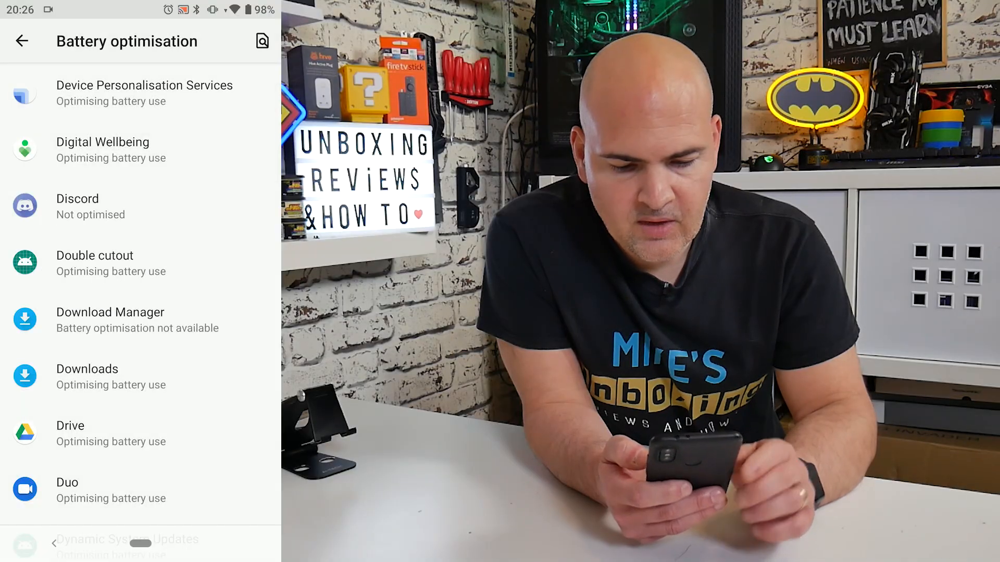